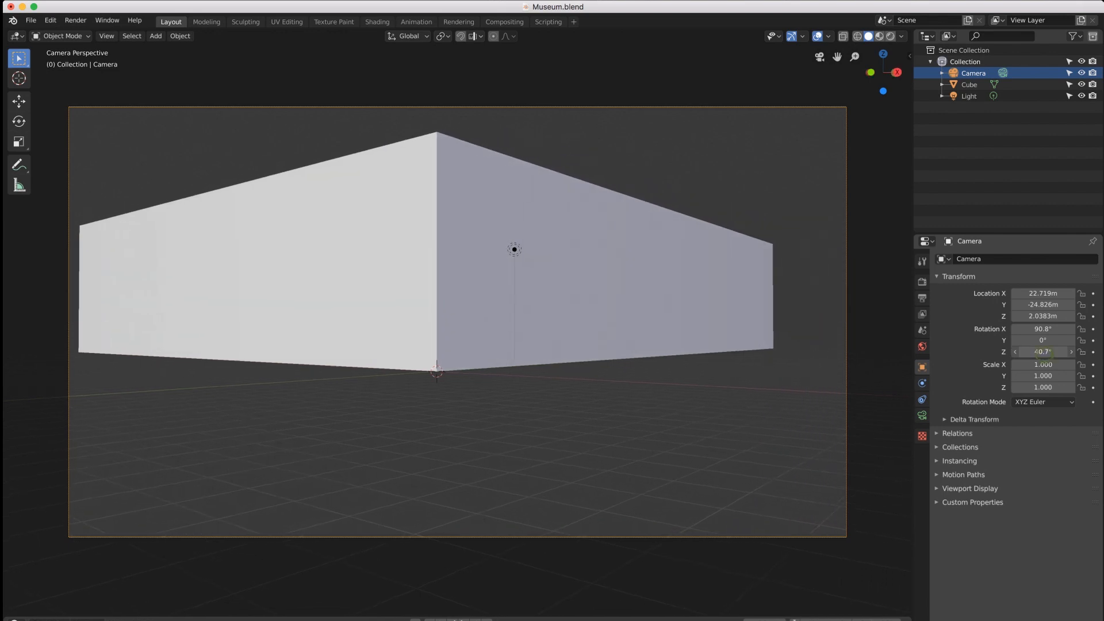
text(fspy)
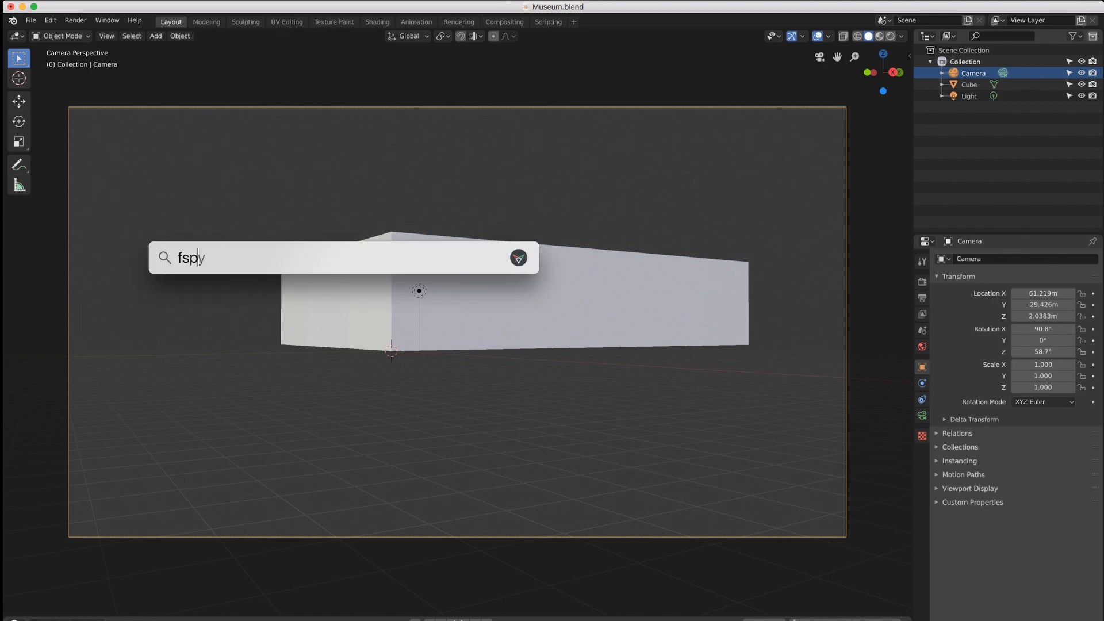